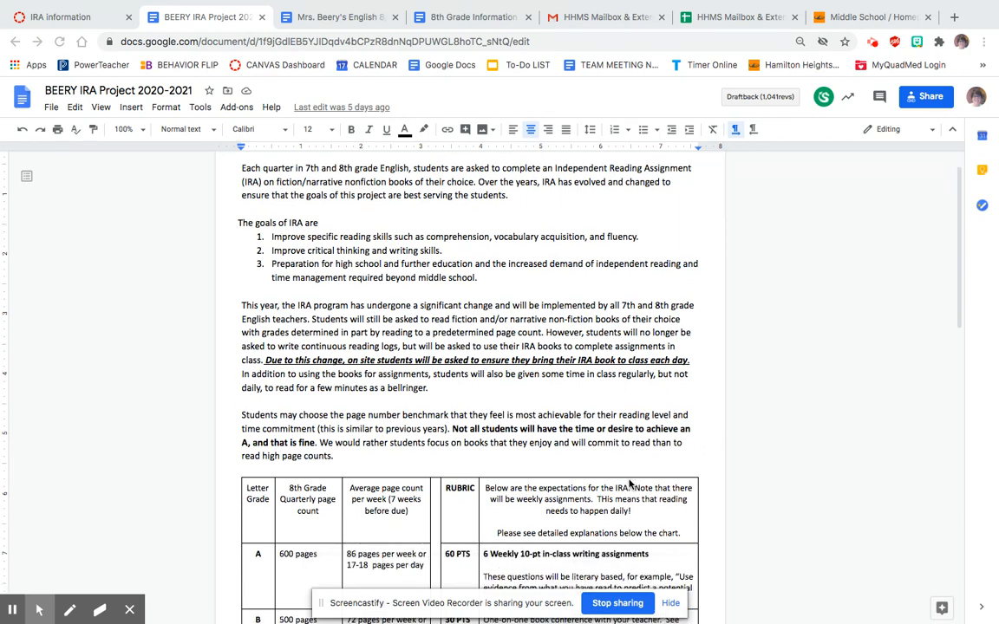
scroll("down", 3)
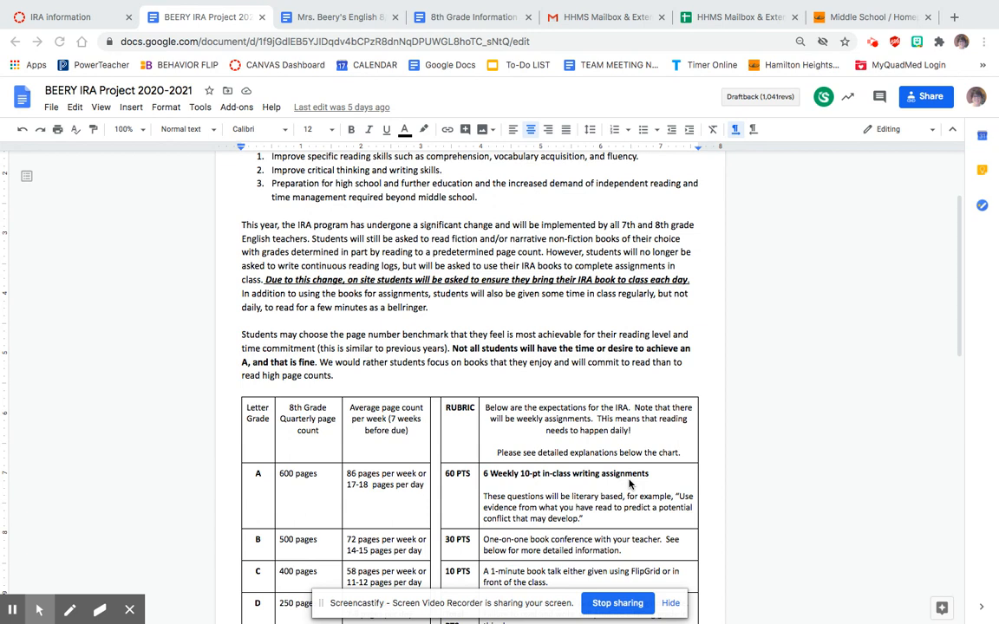
scroll("down", 3)
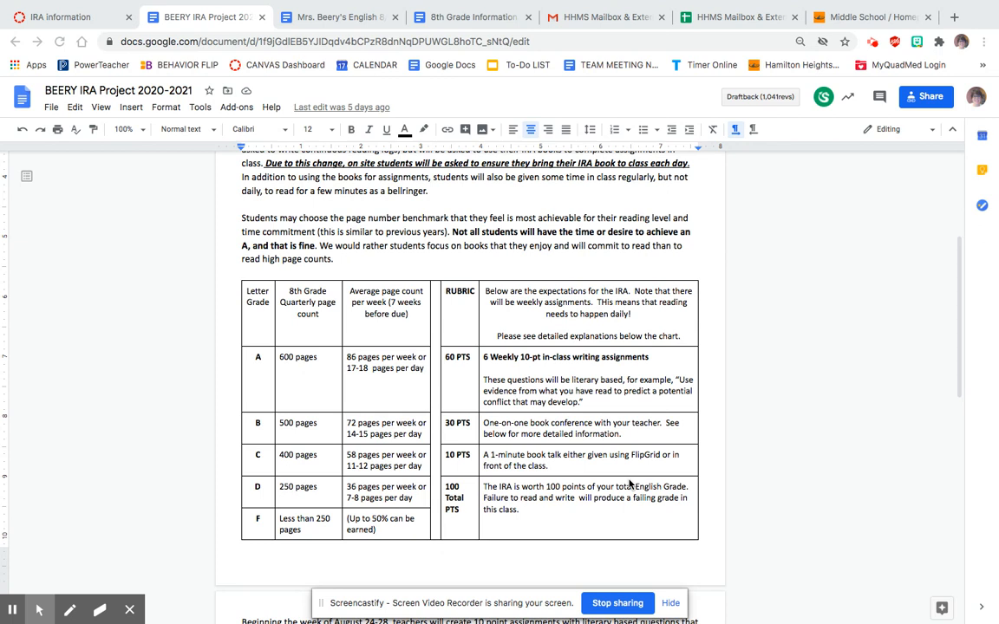
mouse_move(470, 382)
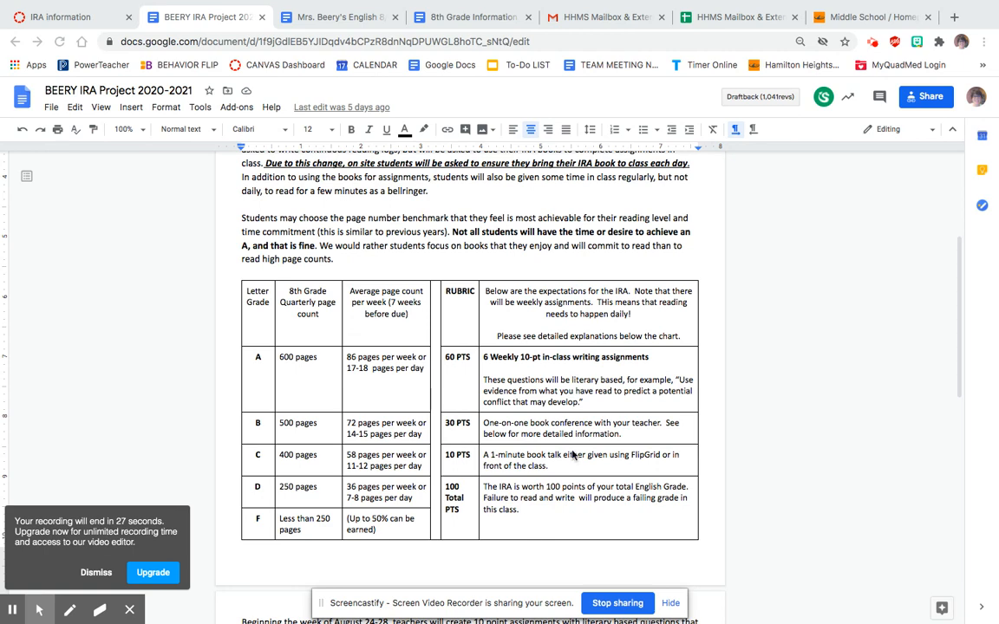
scroll("down", 3)
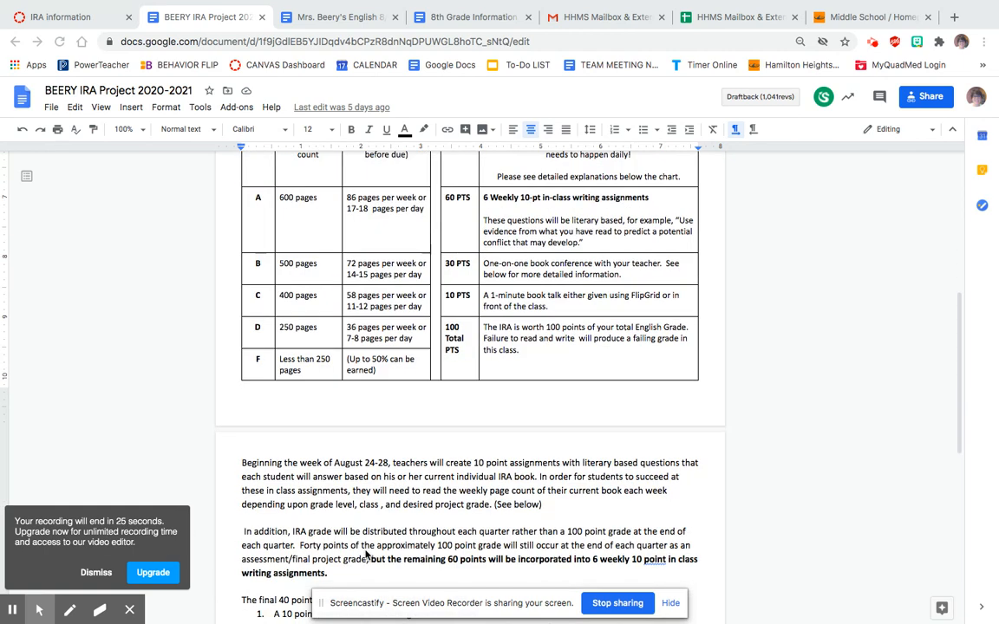
scroll("down", 3)
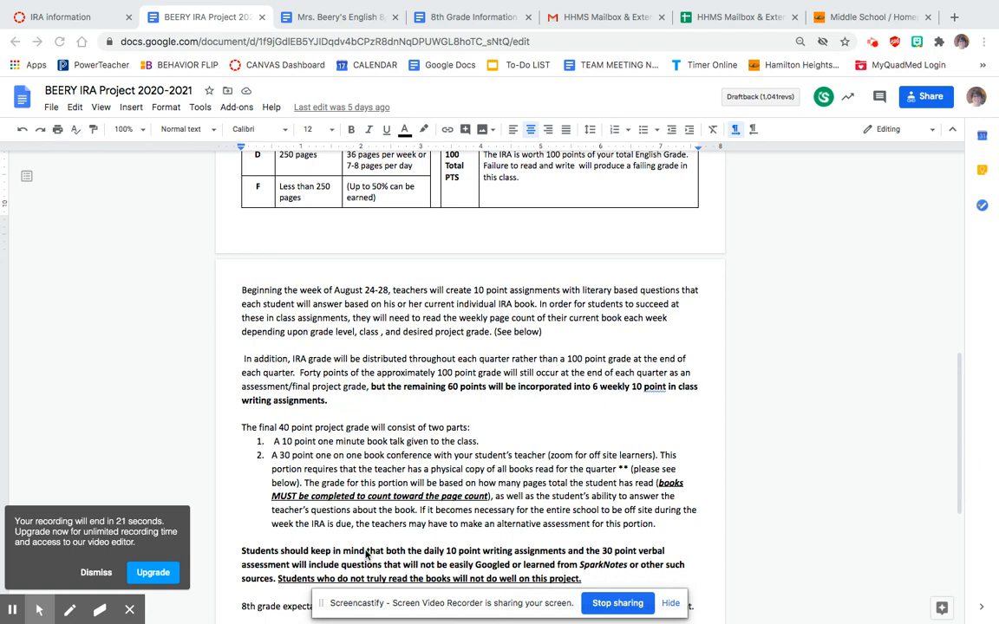
scroll("down", 3)
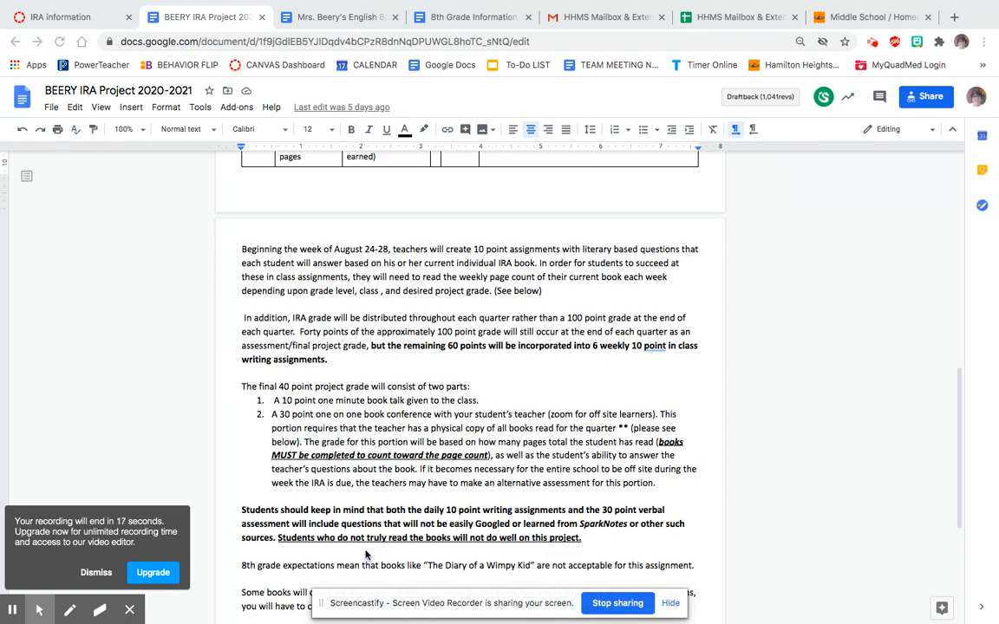
scroll("down", 3)
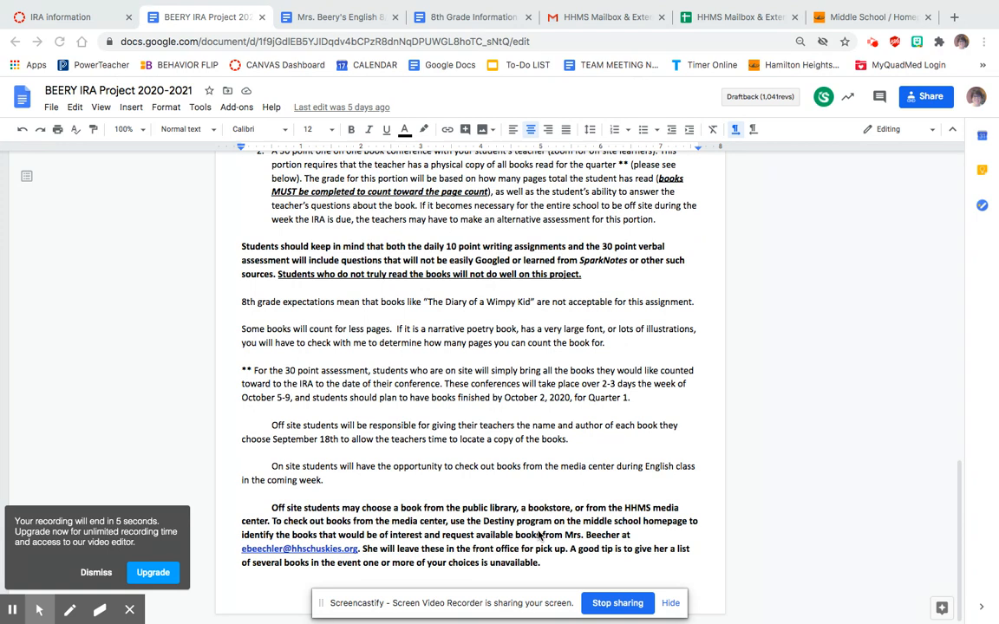
mouse_move(329, 548)
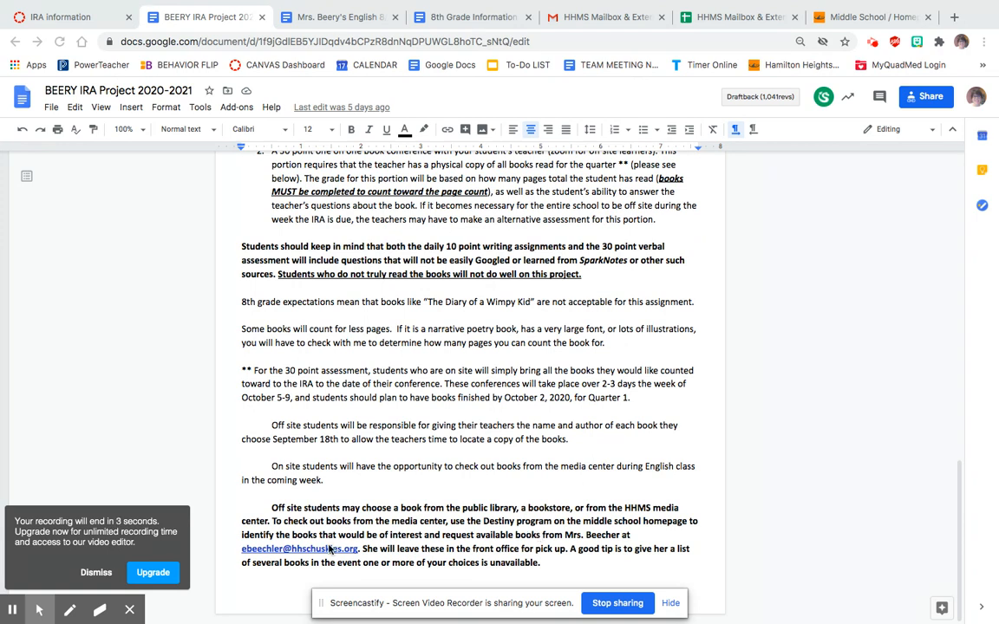